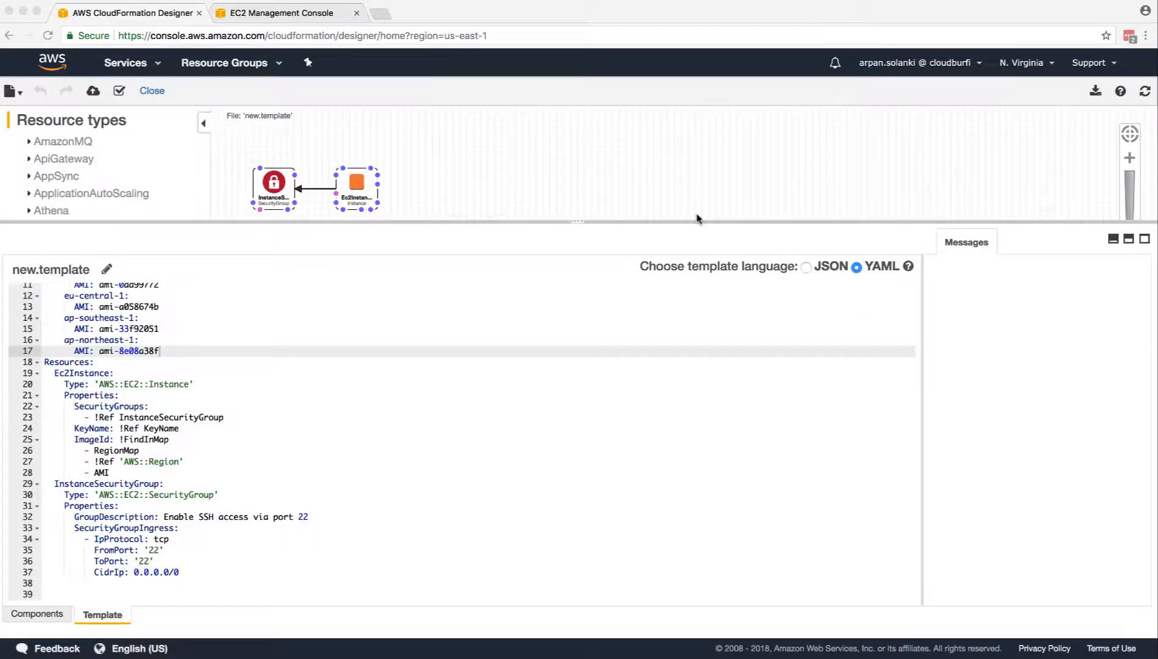
scroll(up, 3)
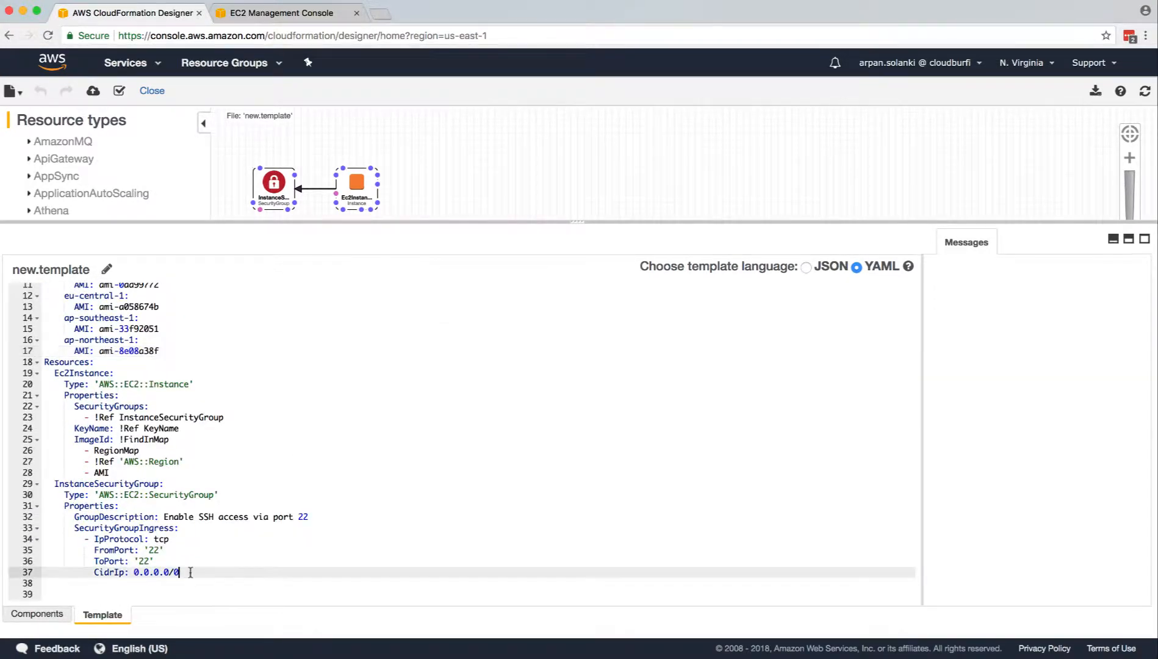
key(enter)
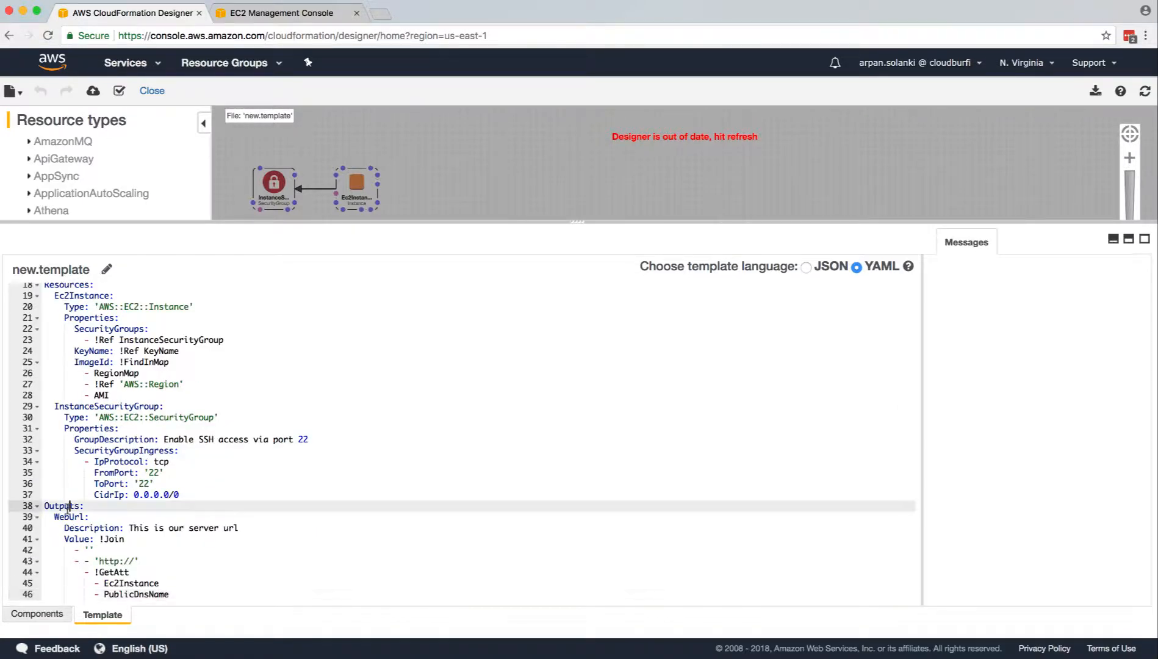
scroll(up, 3)
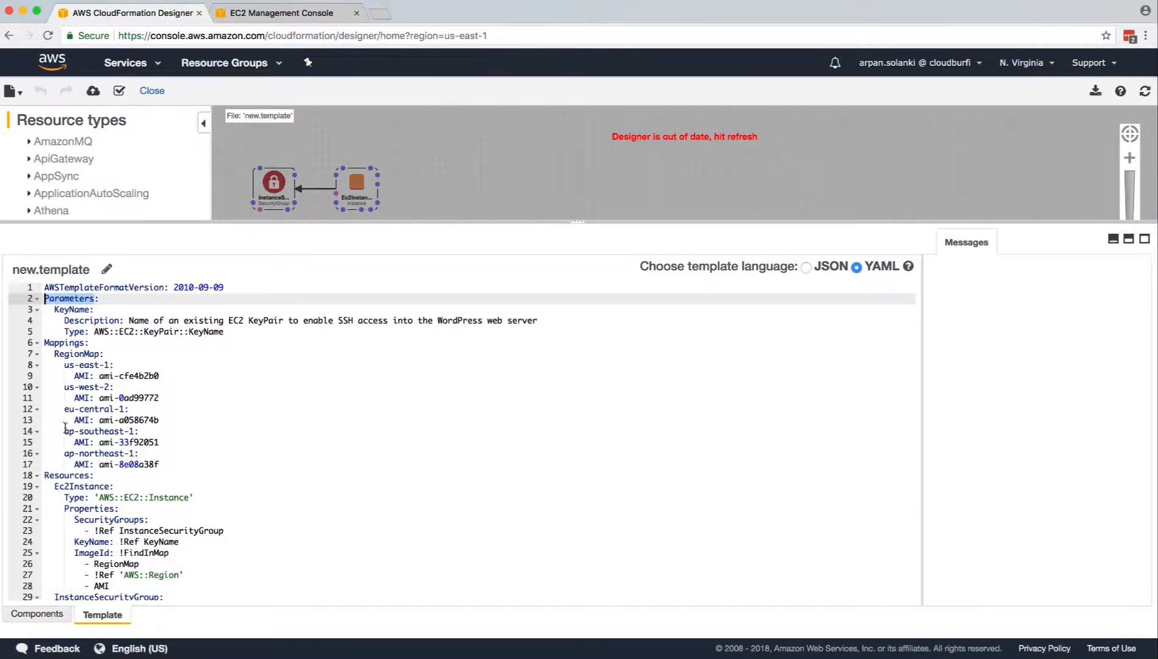
scroll(down, 3)
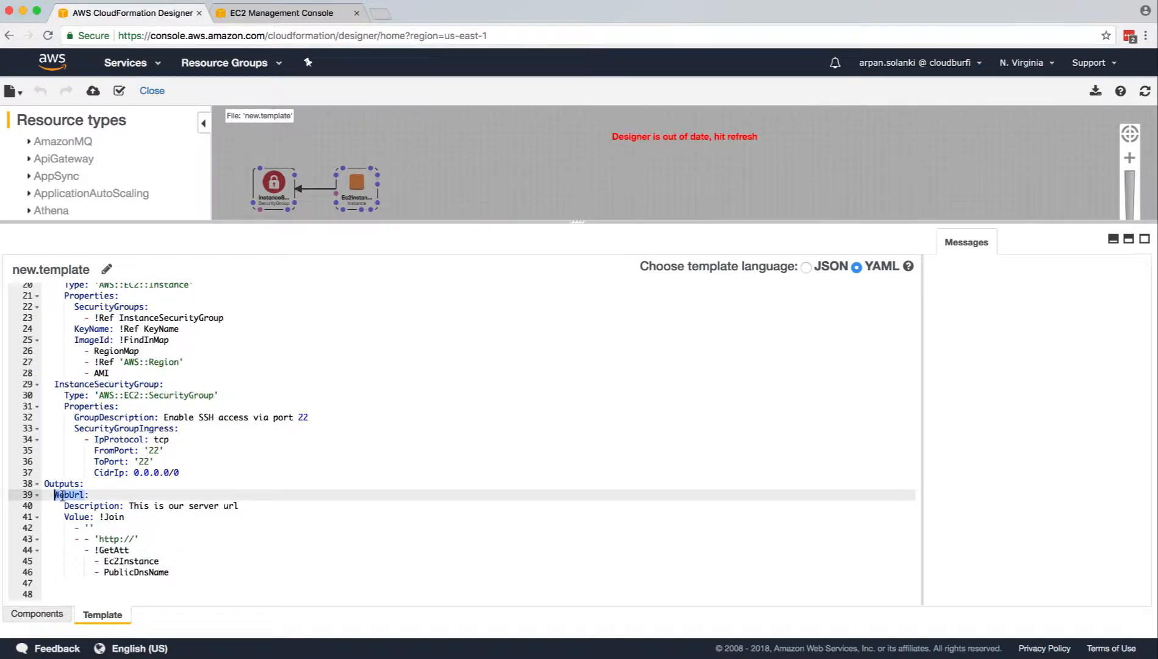
scroll(up, 3)
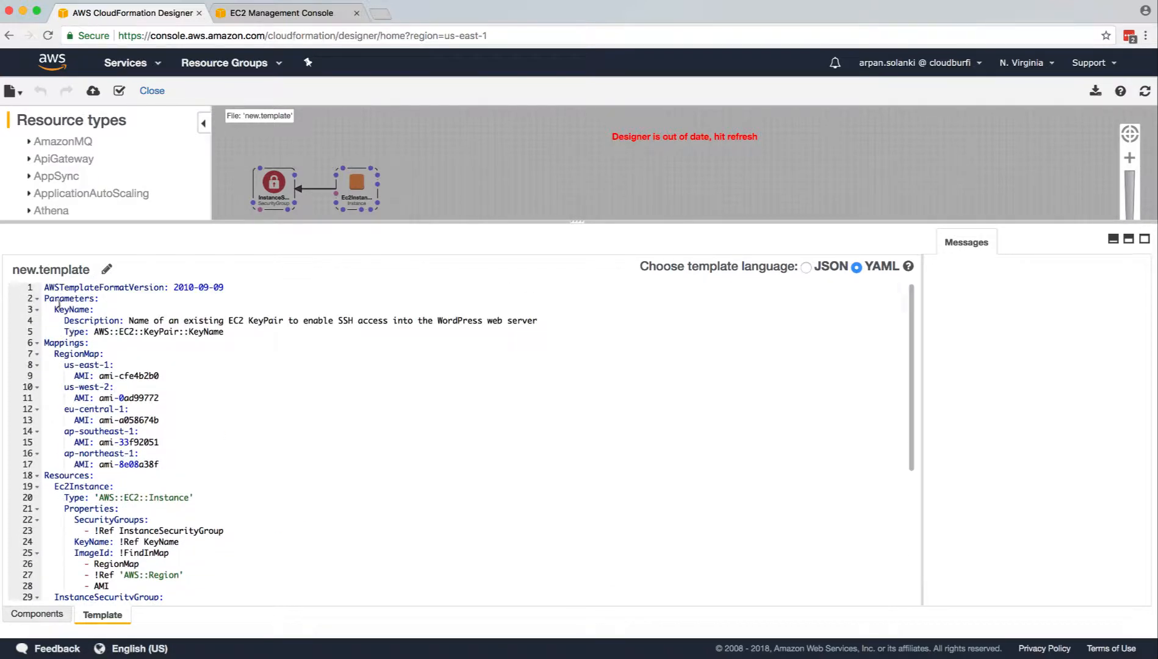
scroll(down, 3)
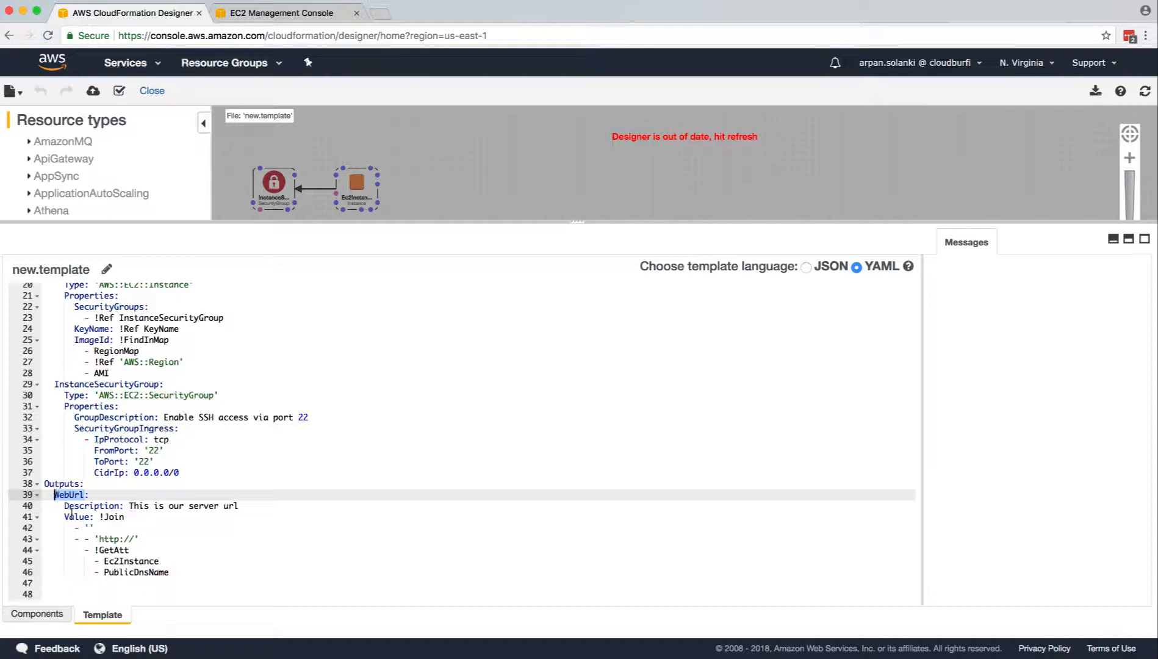
click(66, 505)
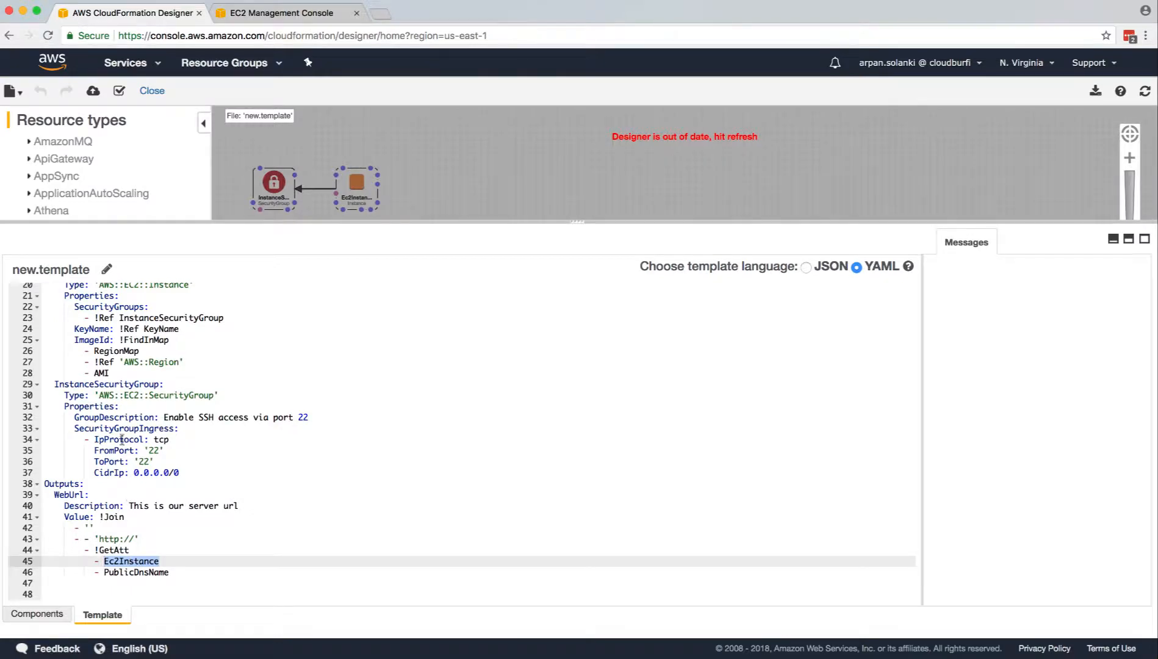
scroll(up, 3)
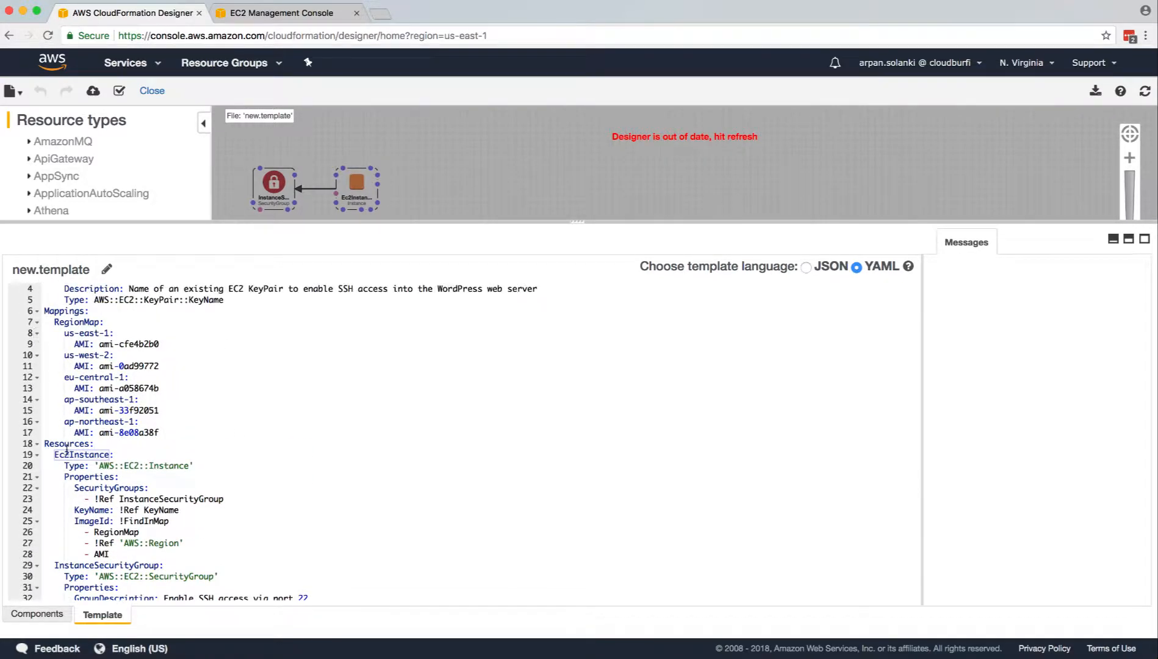
scroll(down, 3)
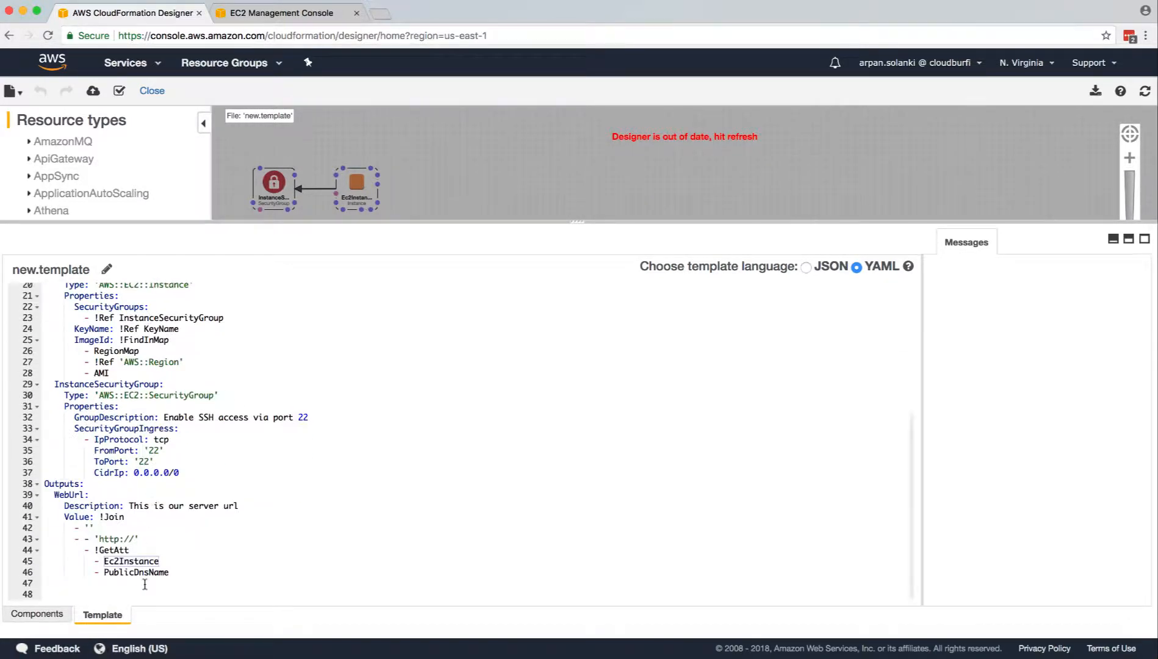
double_click(136, 572)
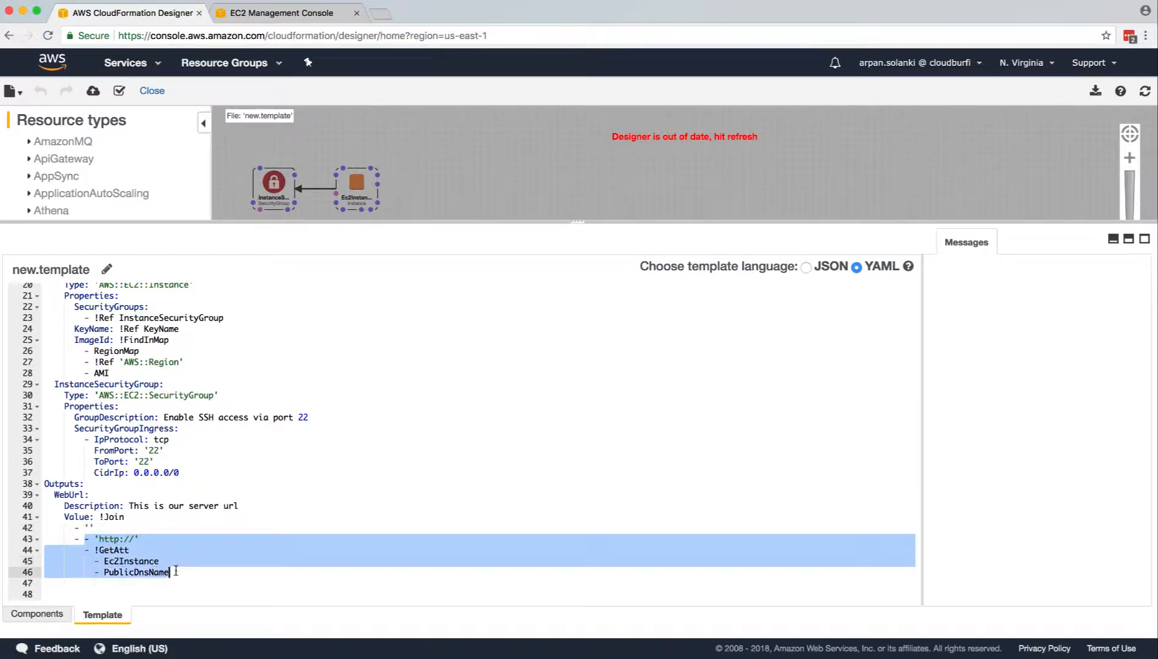
click(170, 572)
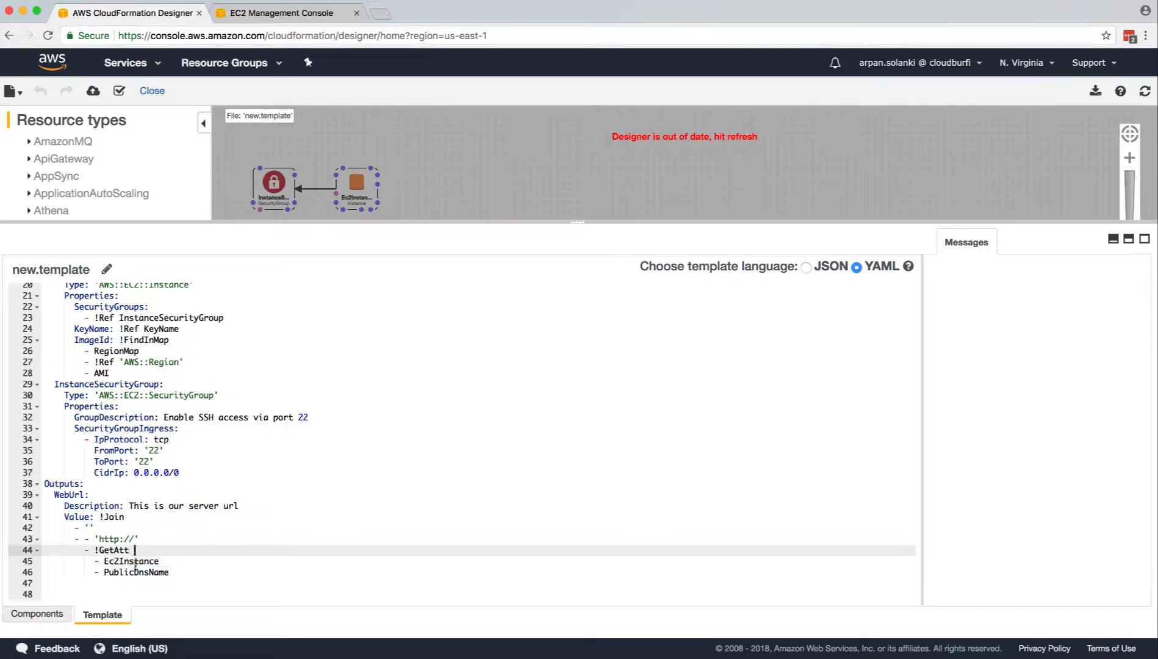
double_click(136, 573)
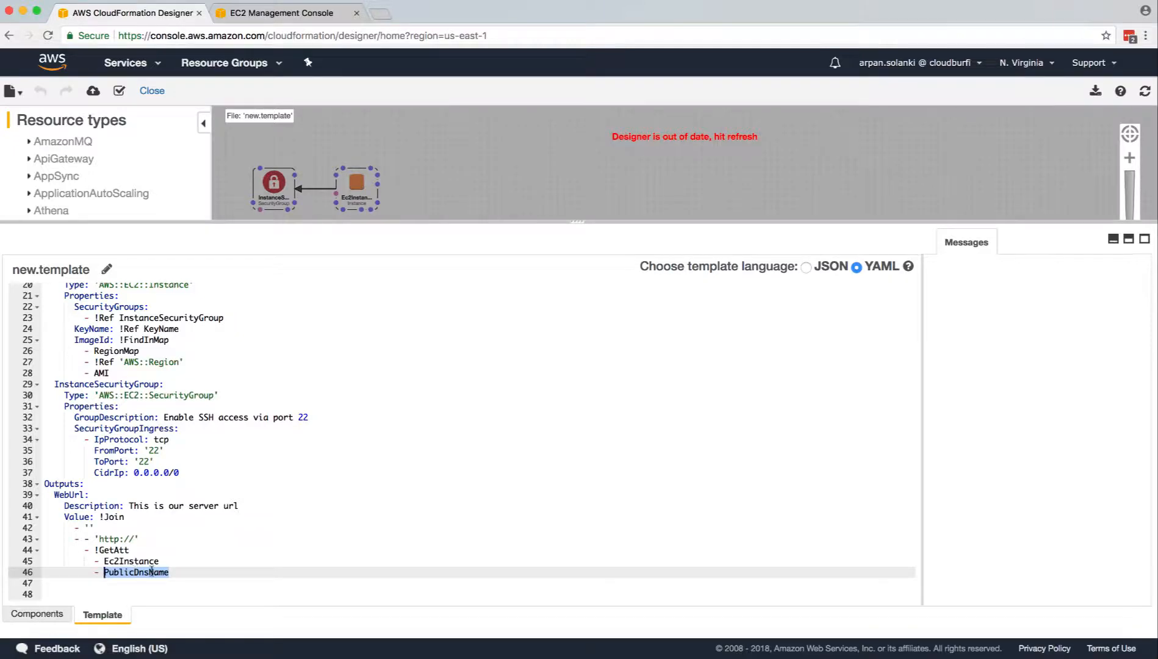
click(136, 571)
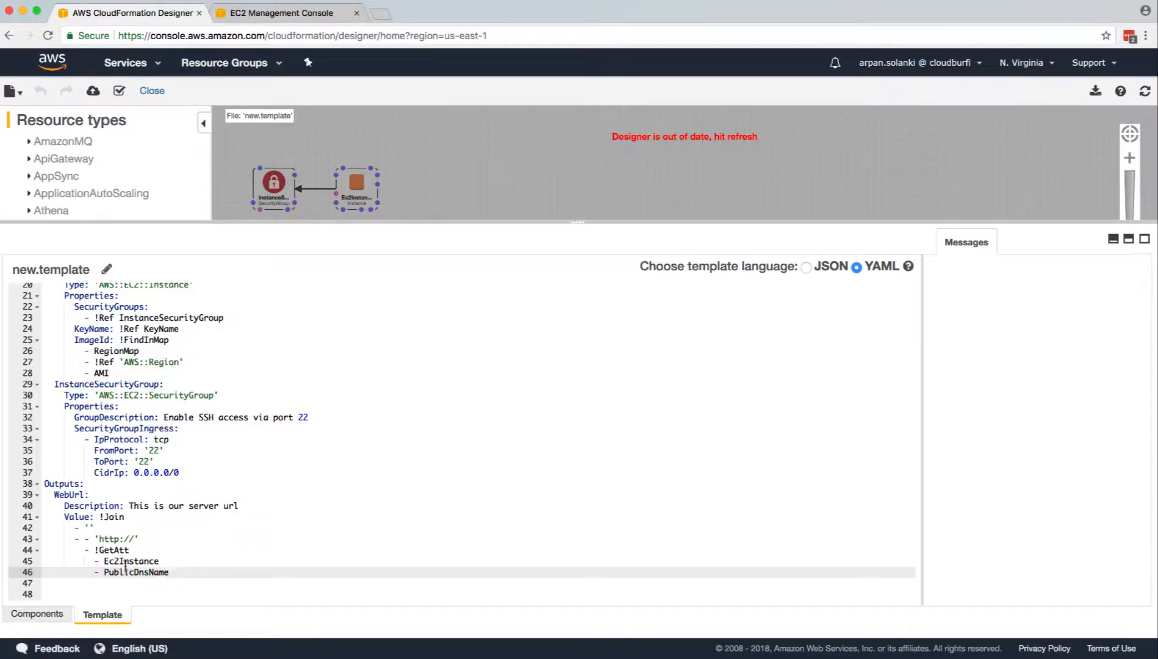
double_click(136, 572)
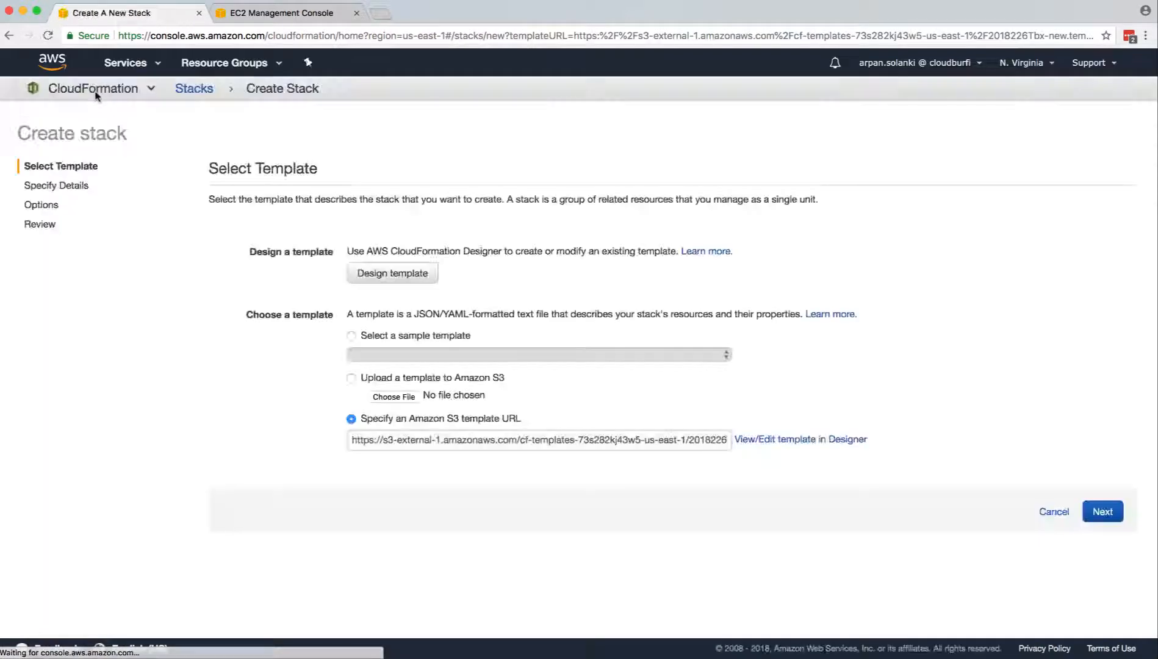
Name the stack 'output', choose the nvirginia key pair, and continue to review.
click(1101, 511)
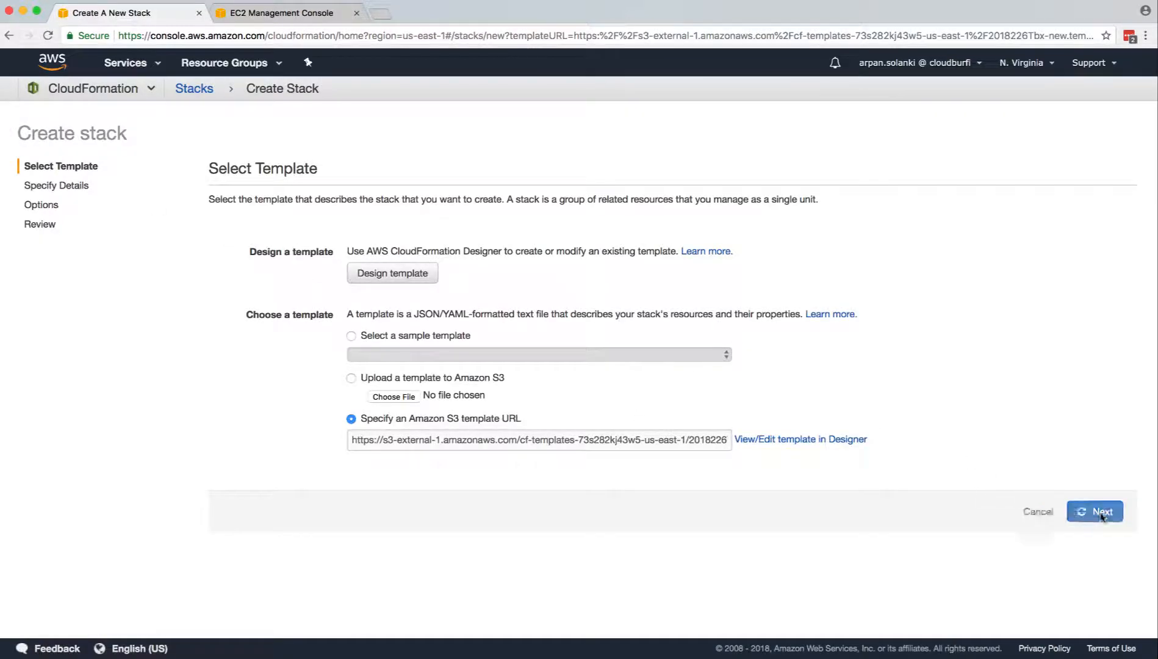
click(1095, 511)
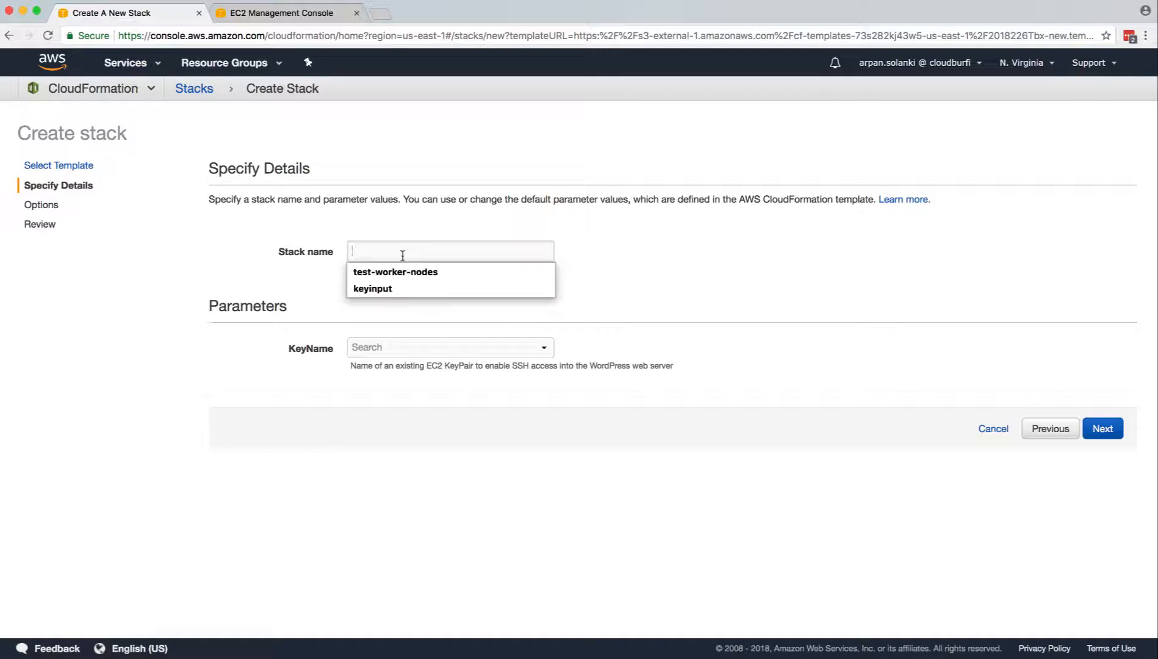
text(p)
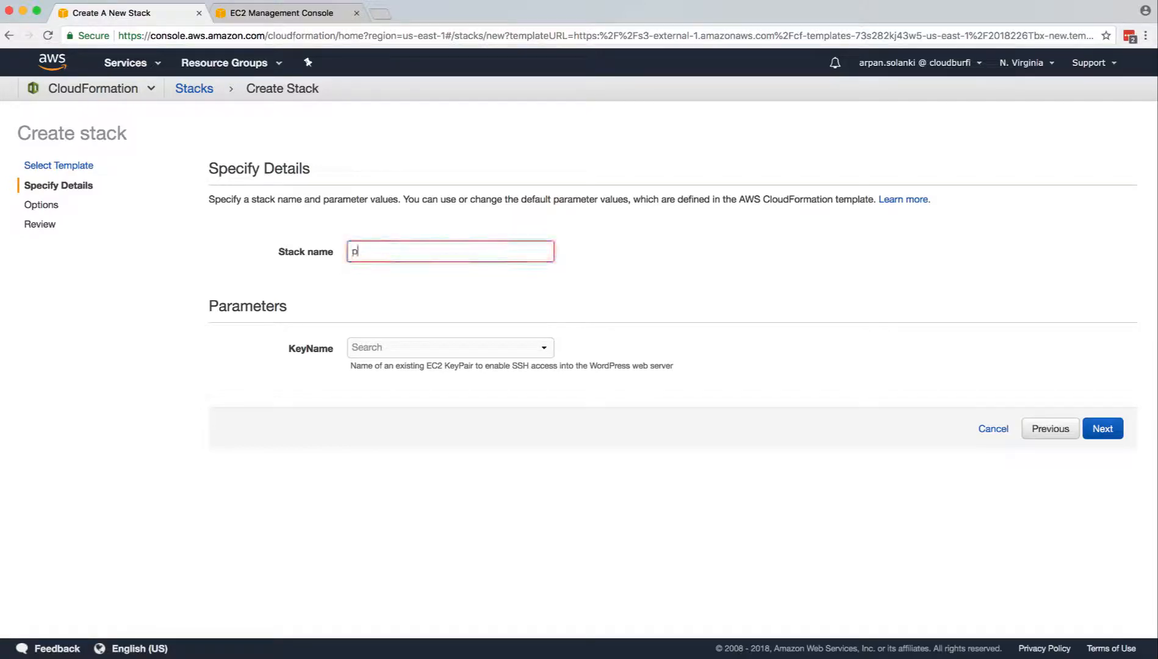
text(output)
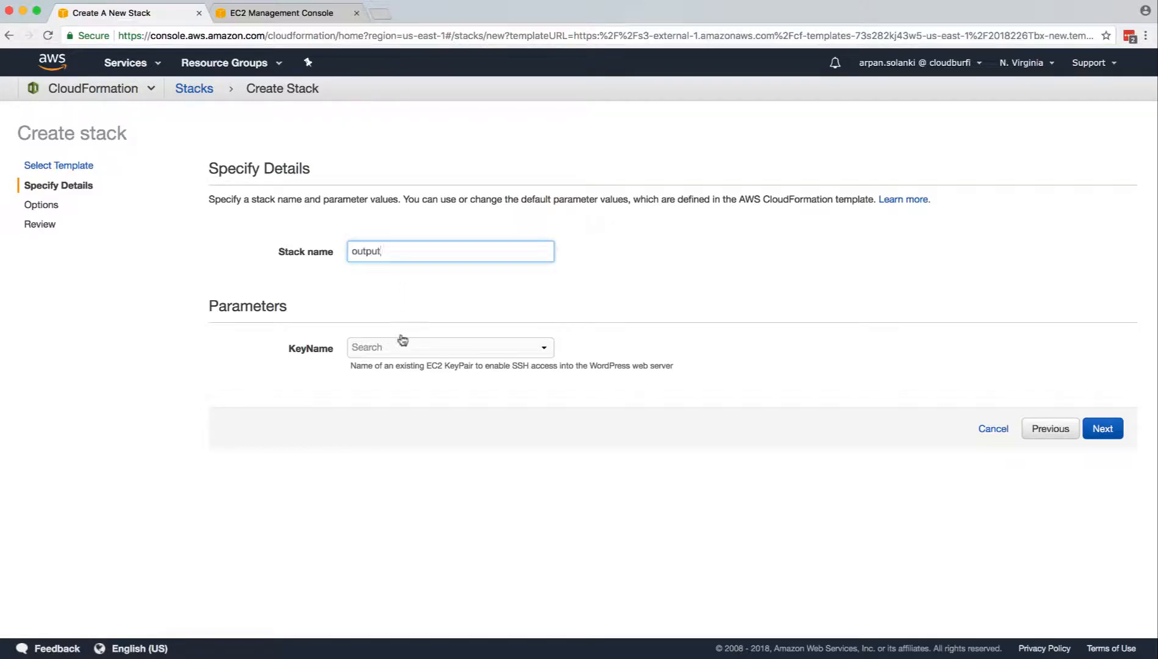
click(449, 347)
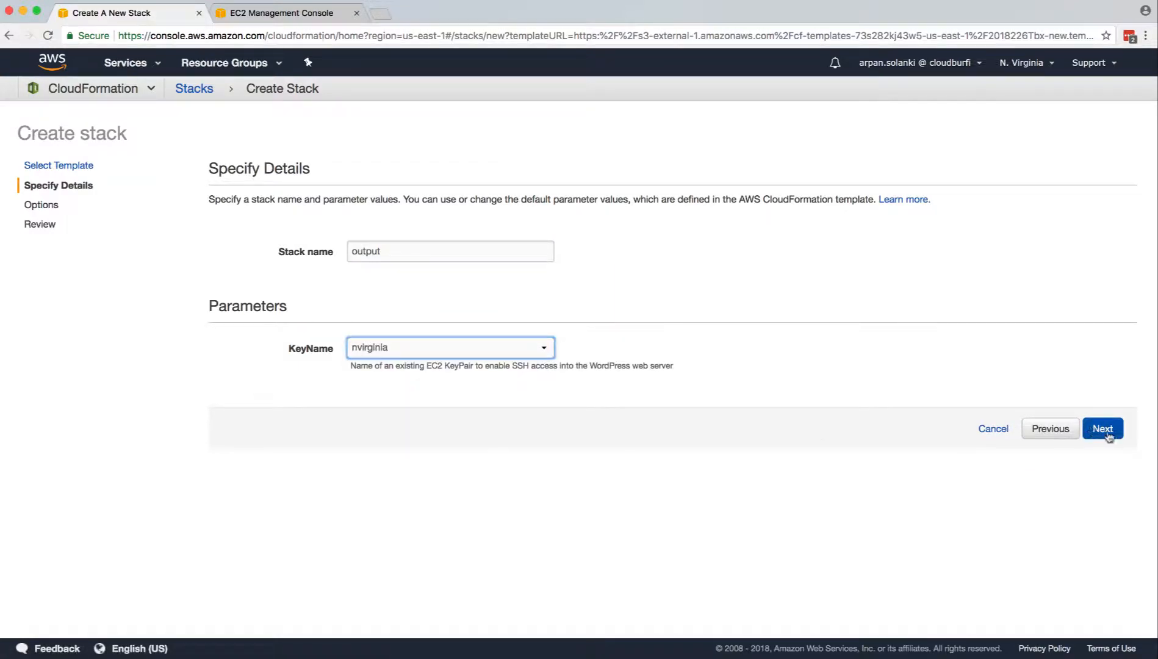
click(1102, 428)
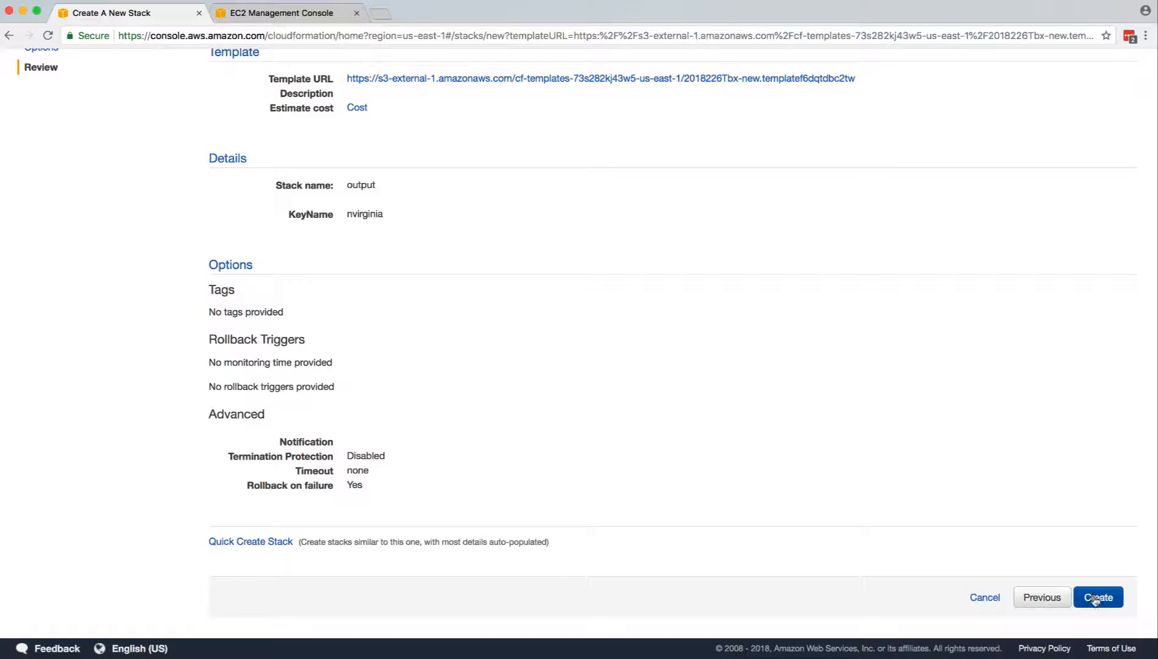
Create the 'output' stack and refresh the Stacks list until it shows CREATE_COMPLETE.
click(1098, 597)
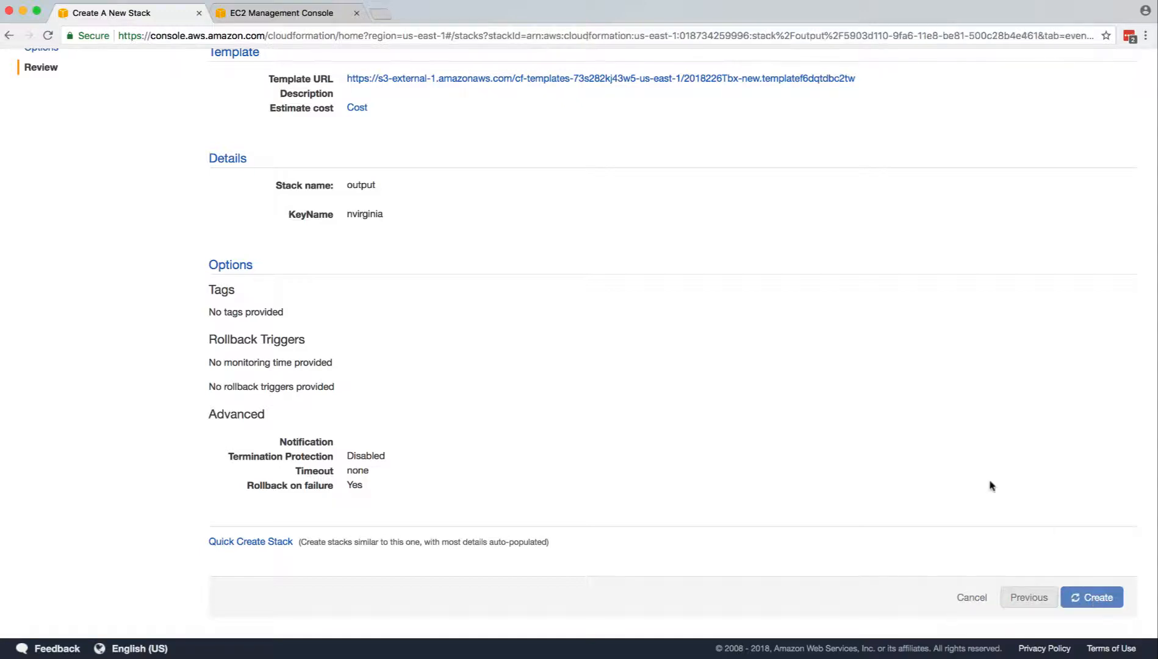
click(1096, 597)
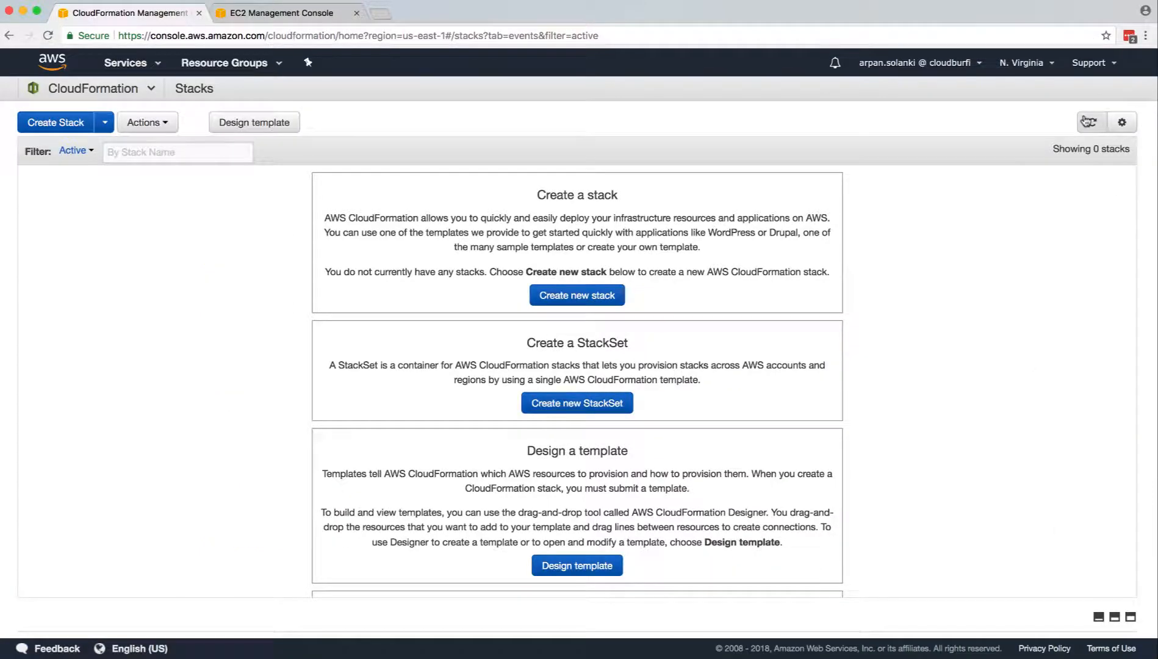
click(1091, 122)
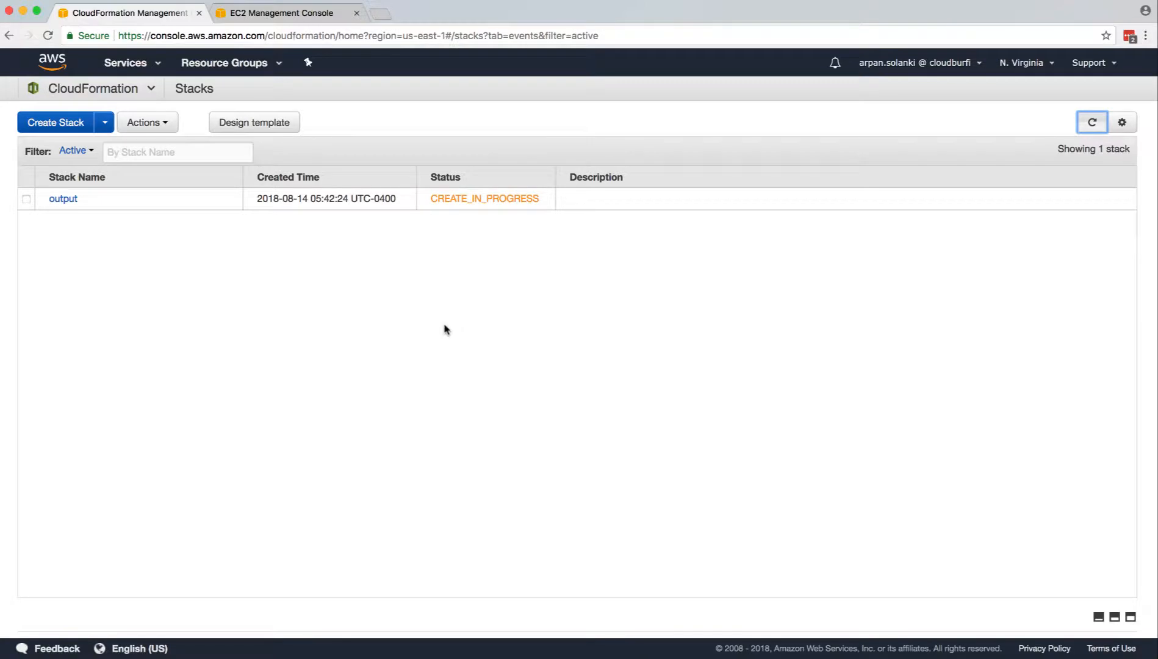
mouse_move(898, 77)
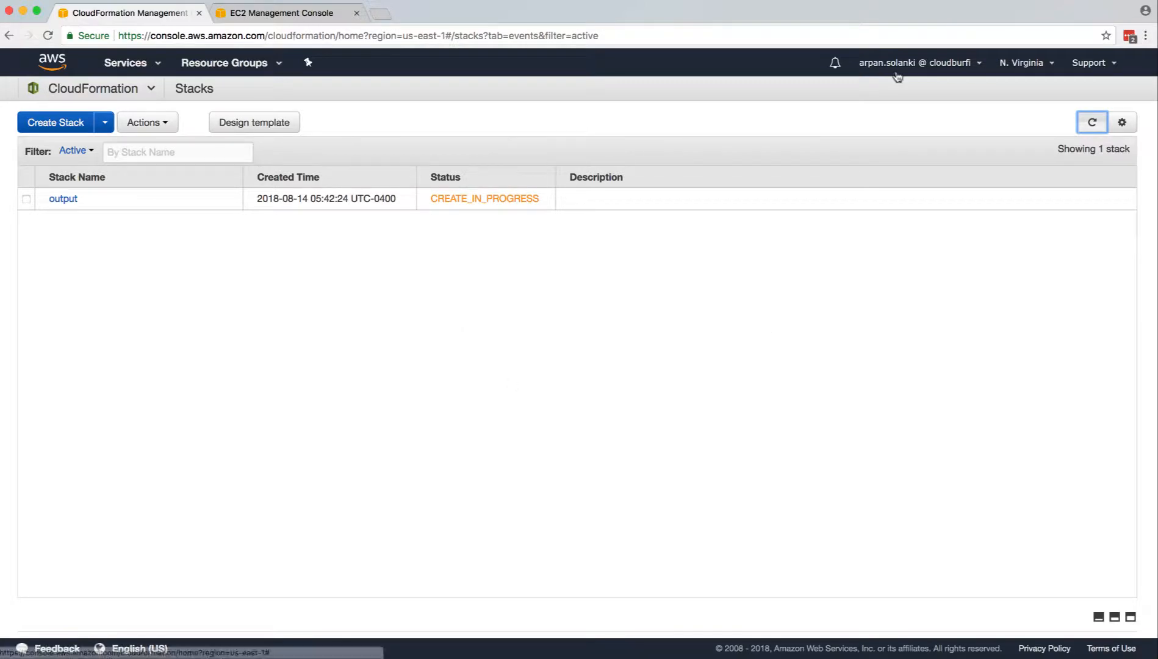
click(1091, 122)
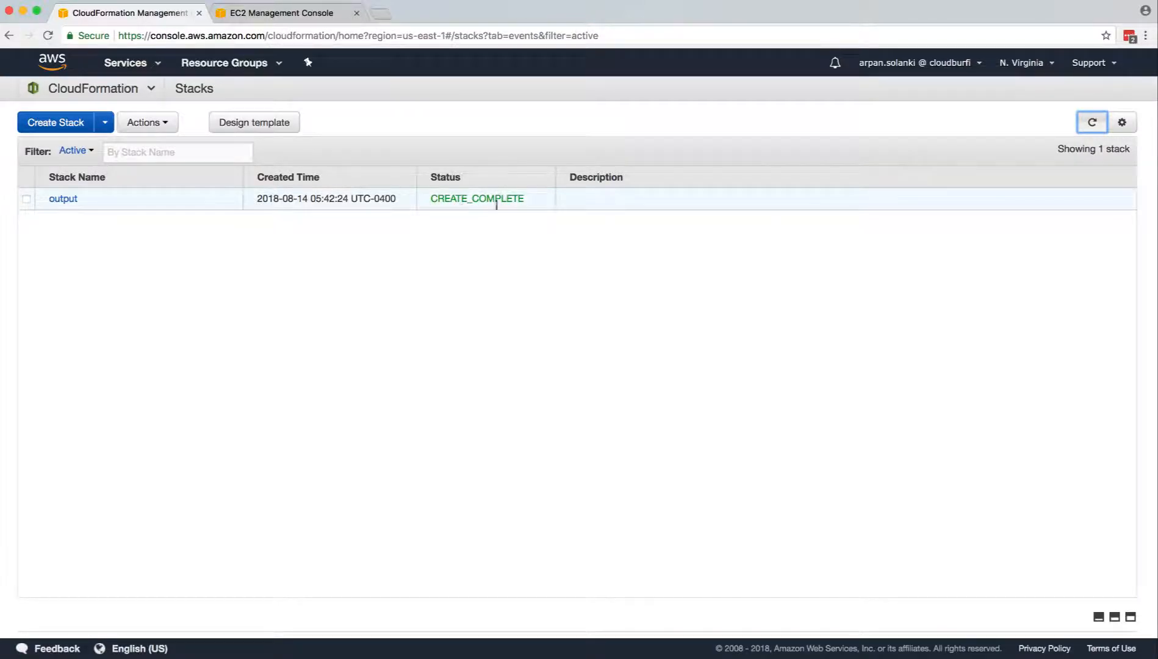
mouse_move(63, 200)
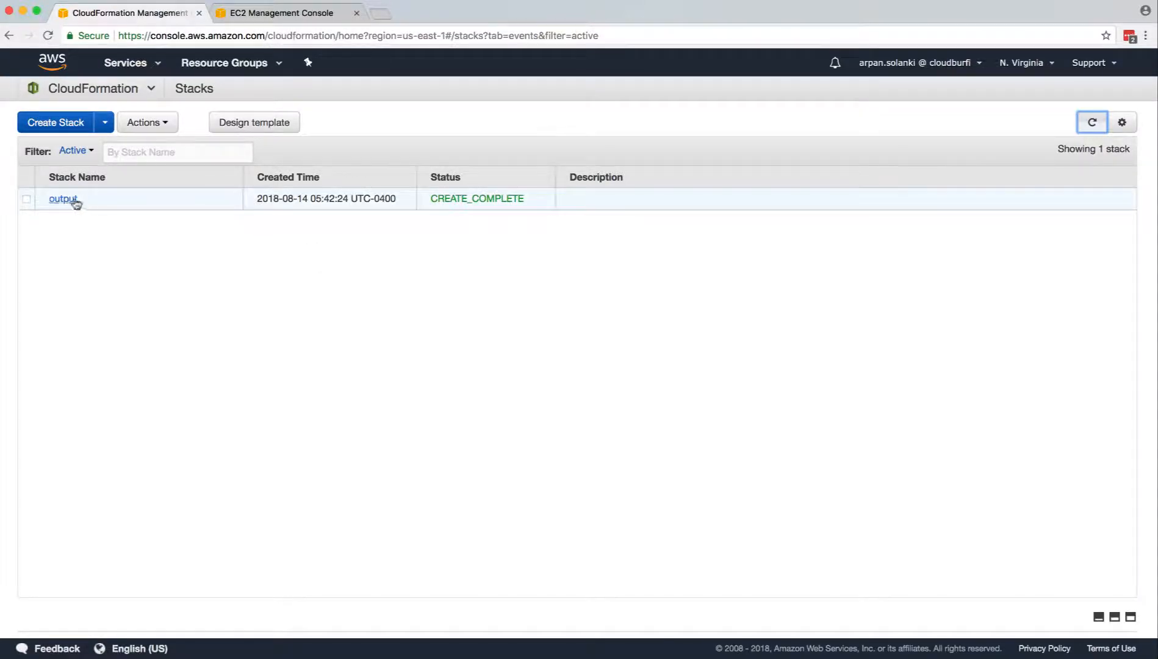
Open the 'output' stack's Outputs, try the WebUrl link, and scroll the details.
click(62, 199)
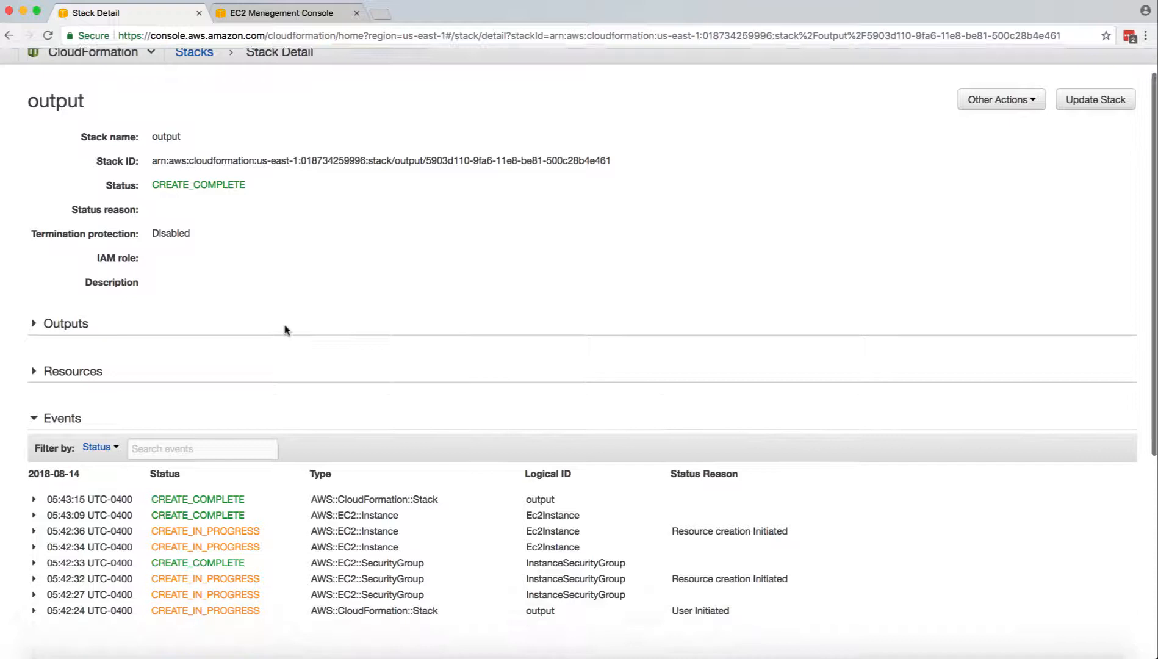
click(66, 323)
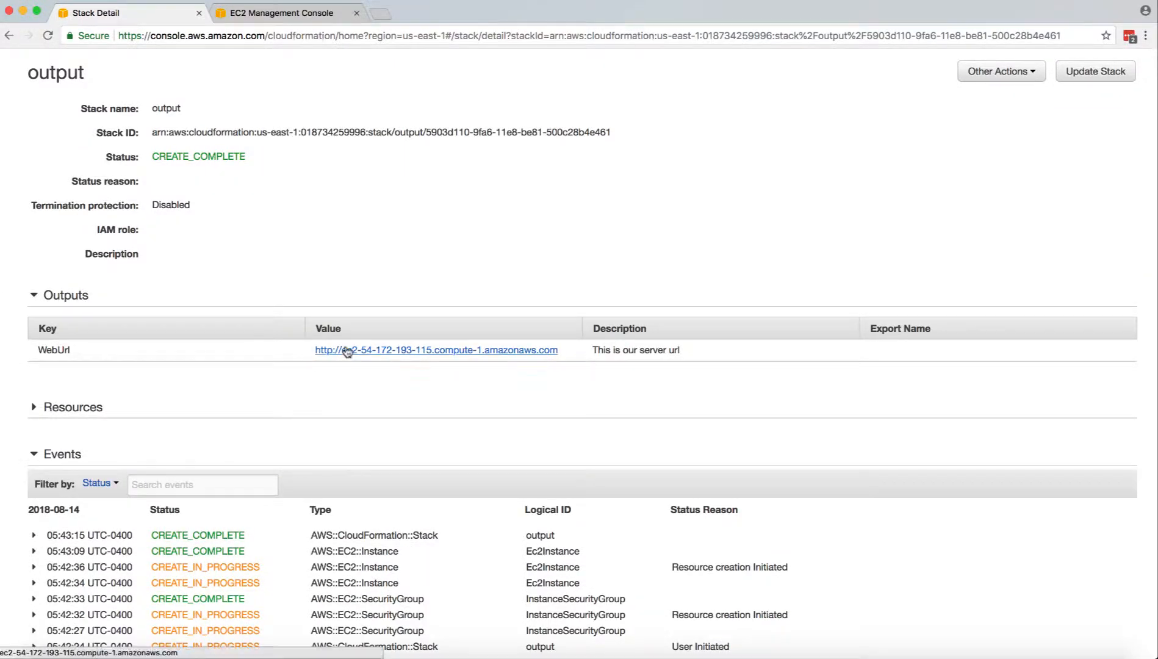
mouse_move(347, 350)
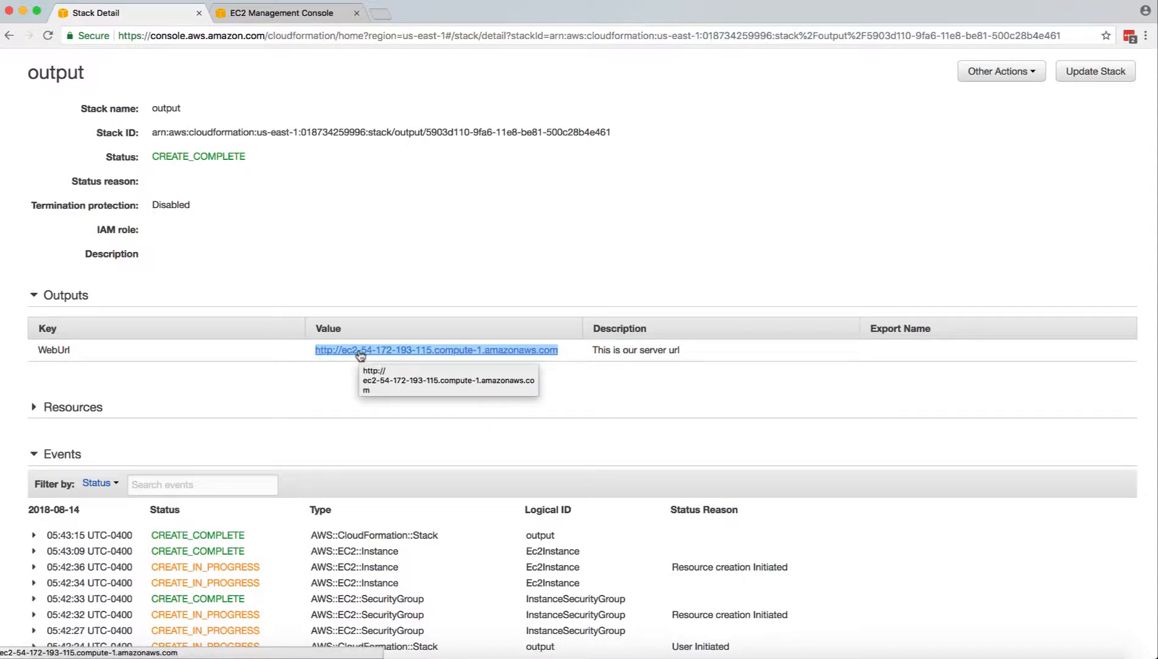
mouse_move(290, 397)
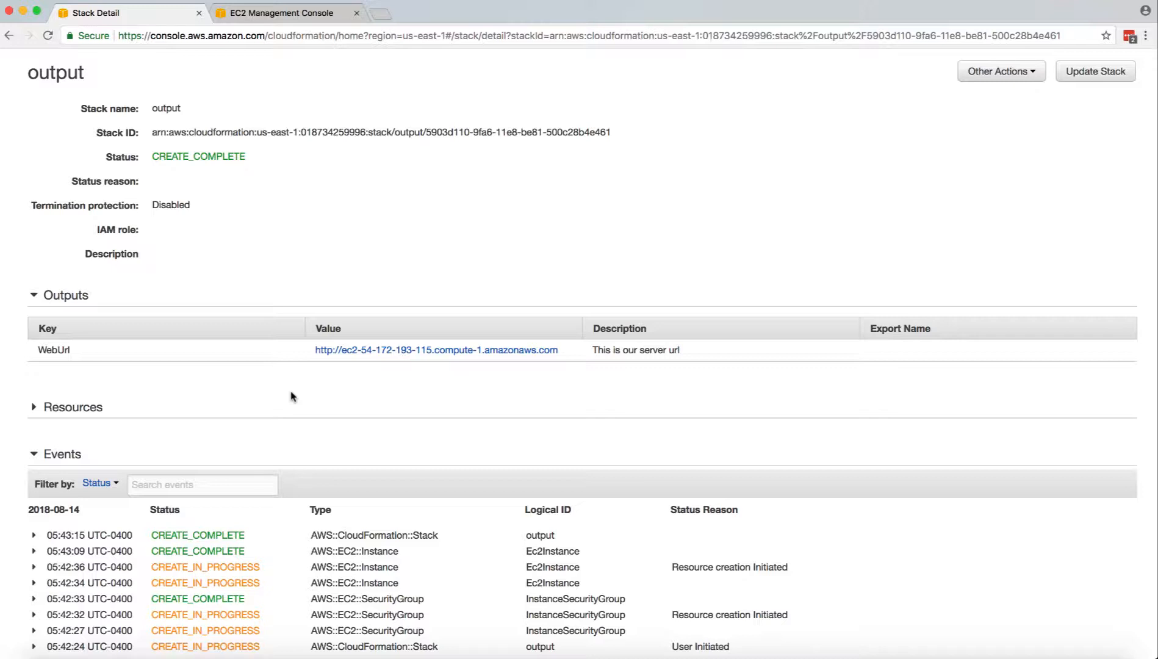
click(436, 350)
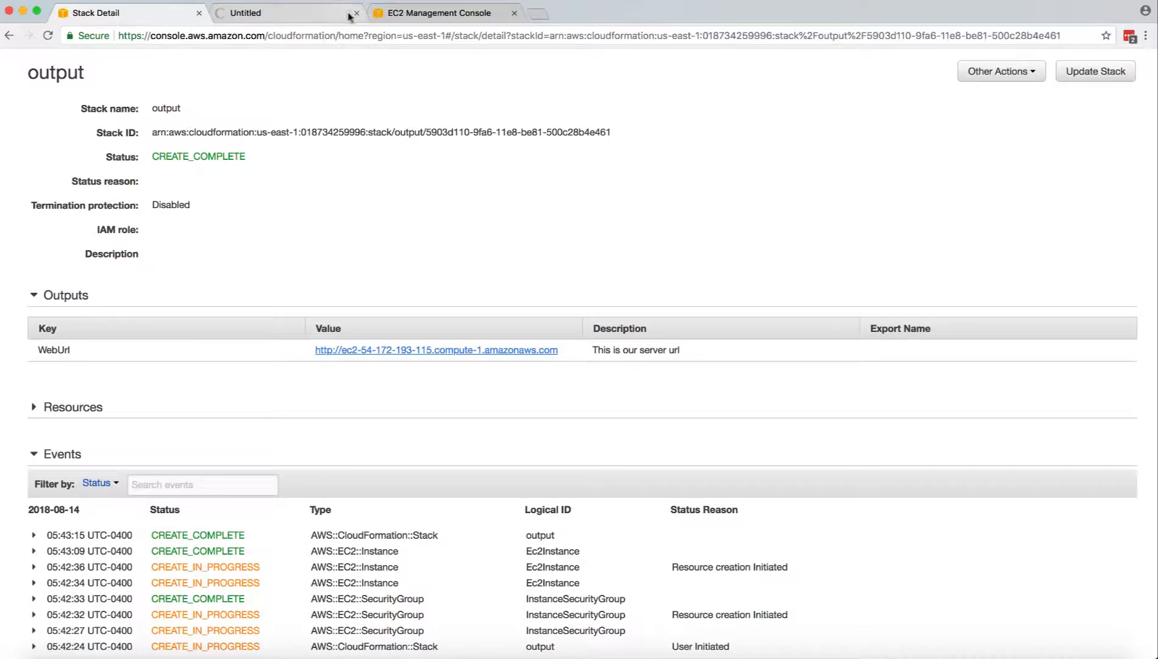
click(359, 13)
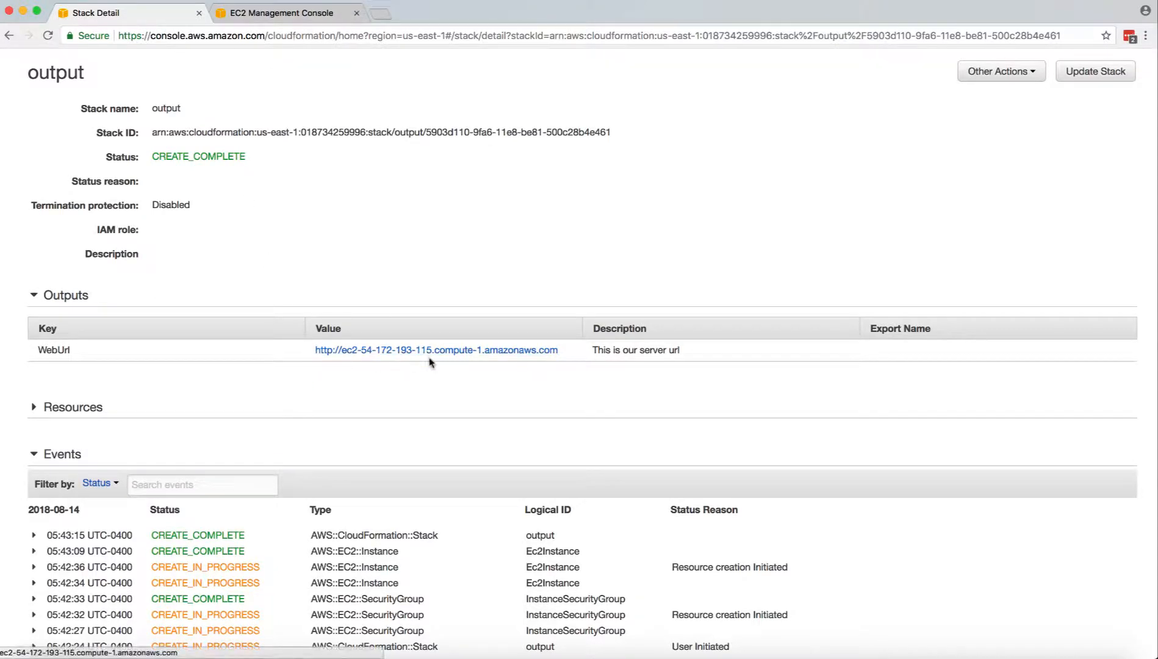
mouse_move(277, 419)
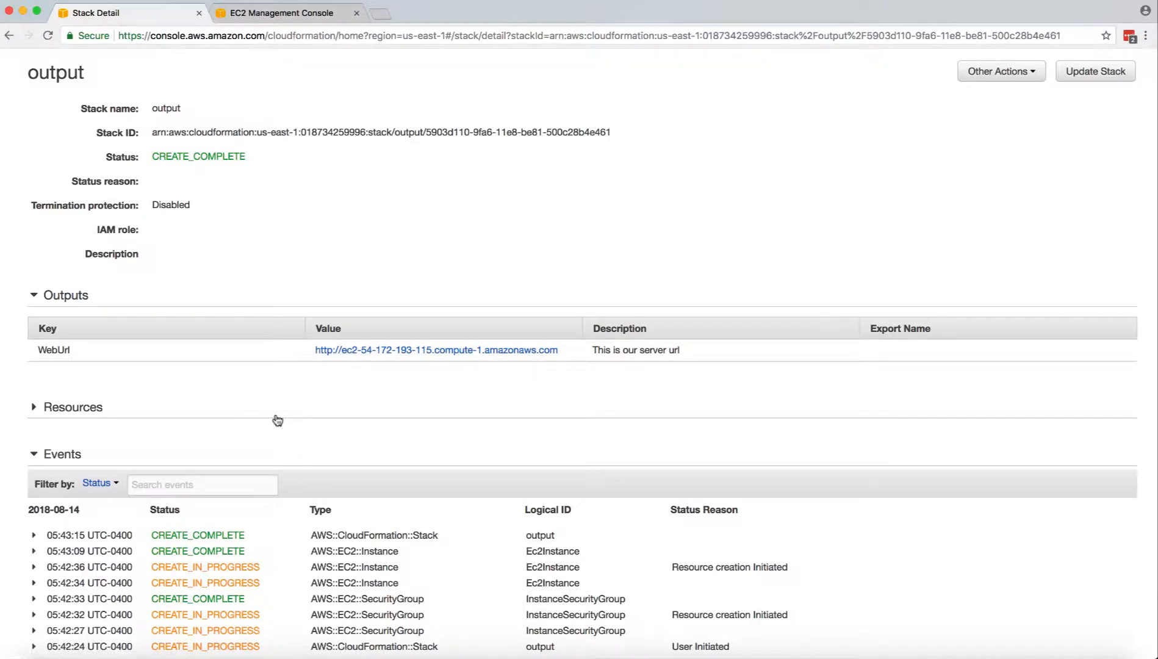
mouse_move(199, 409)
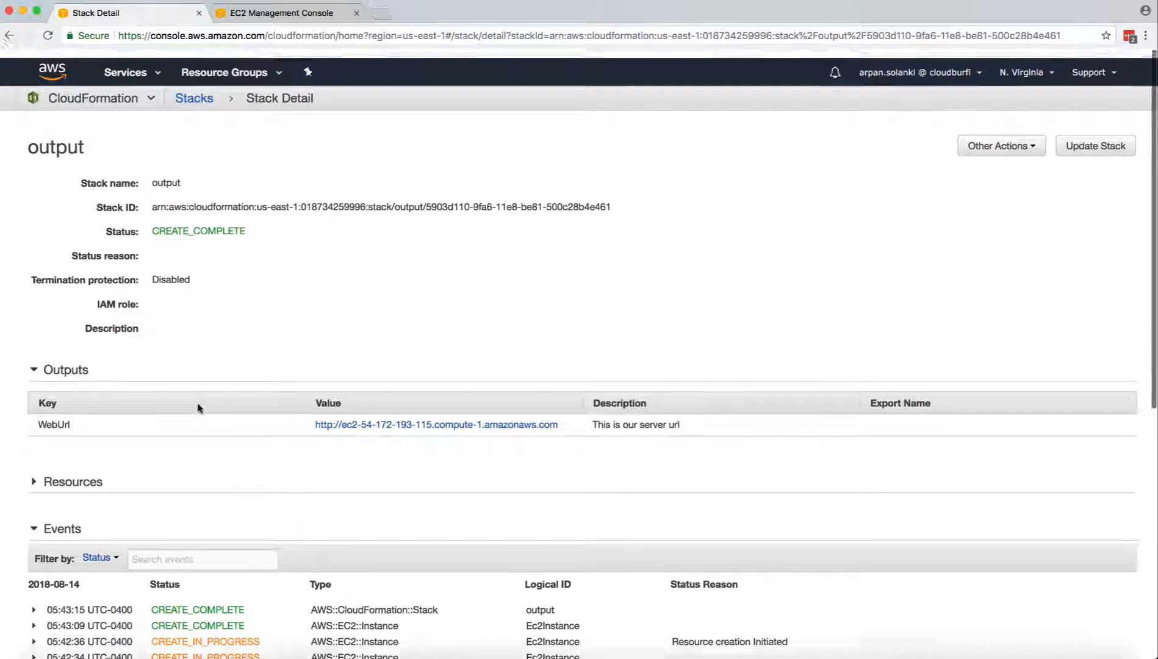
scroll(down, 3)
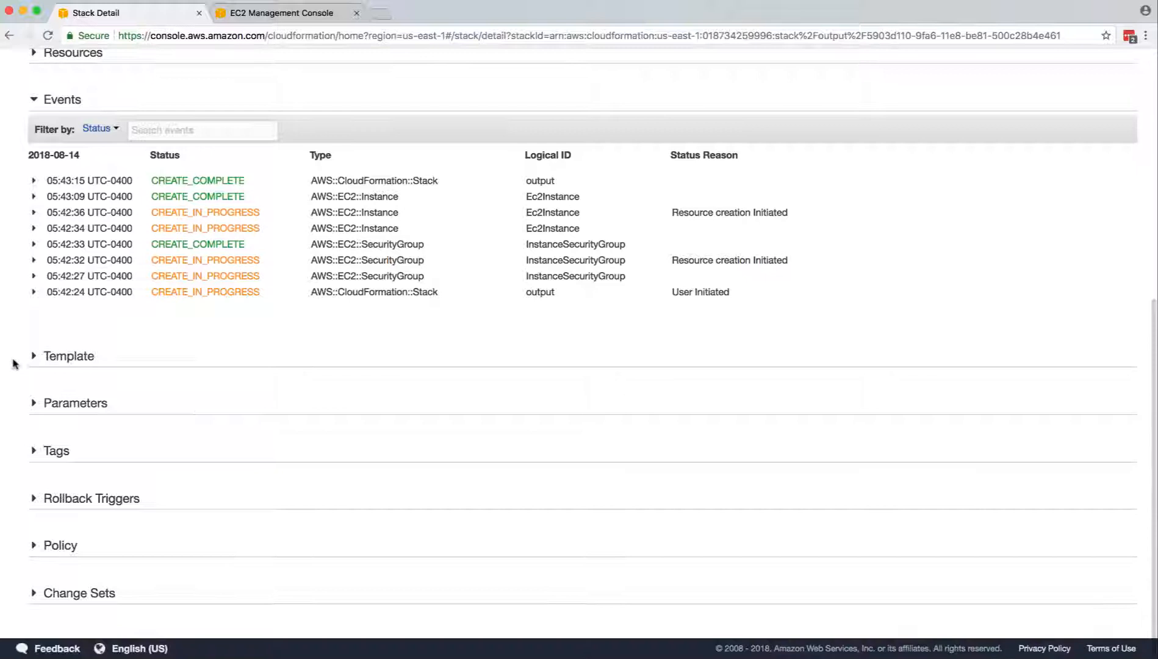